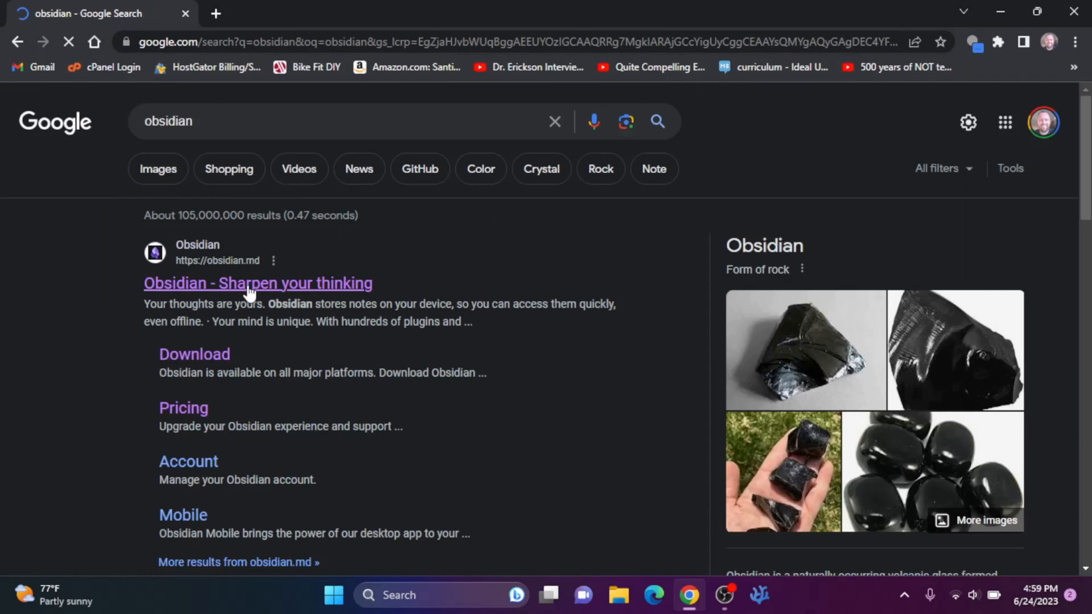
Open the official Obsidian website from the 'Obsidian - Sharpen your thinking' search result
left_click(257, 283)
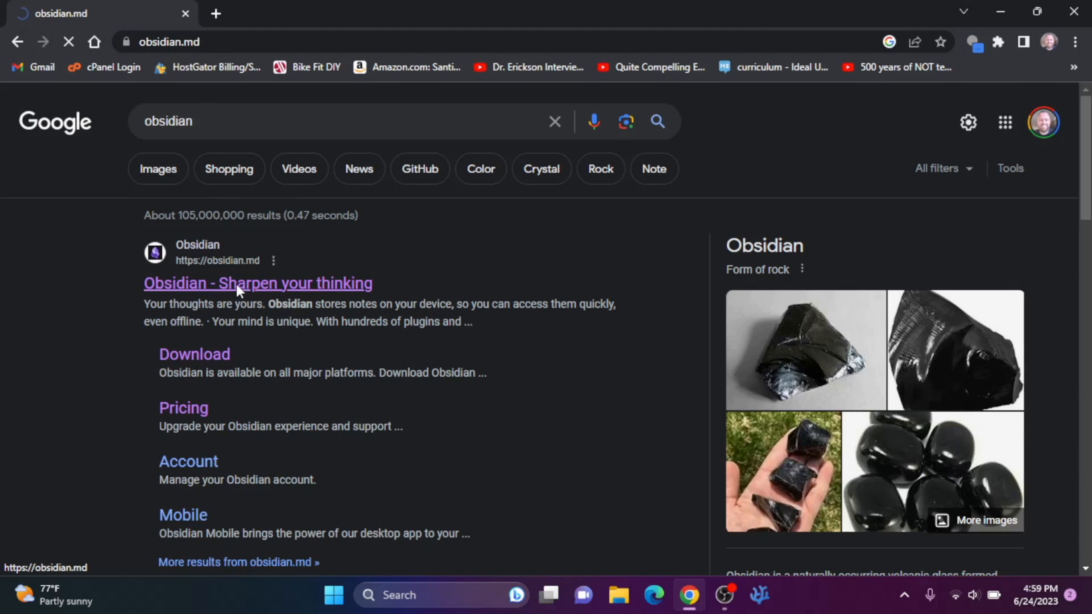
left_click(258, 282)
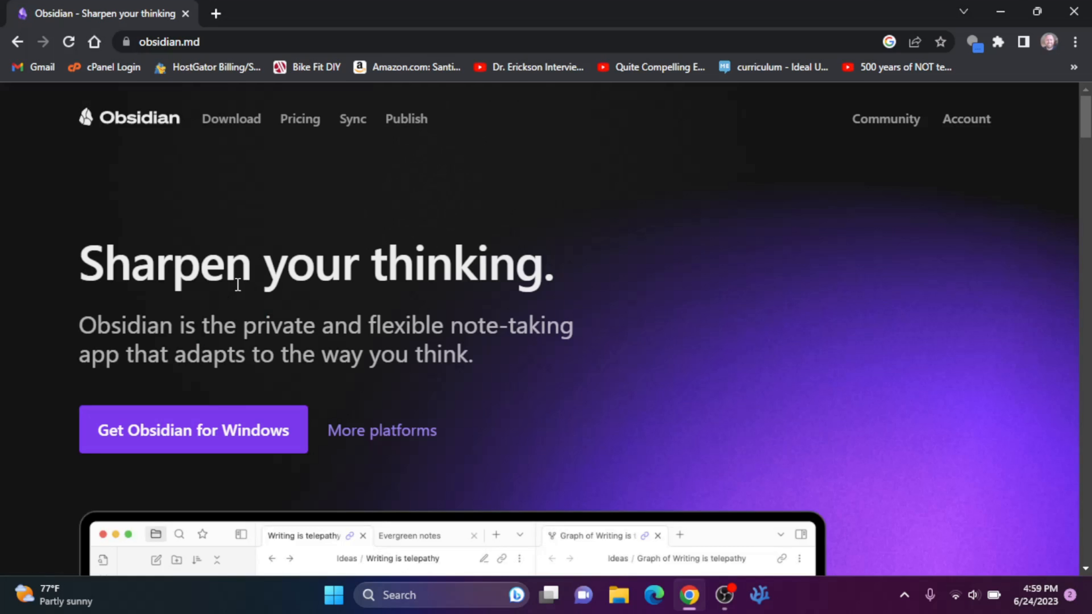
mouse_move(244, 278)
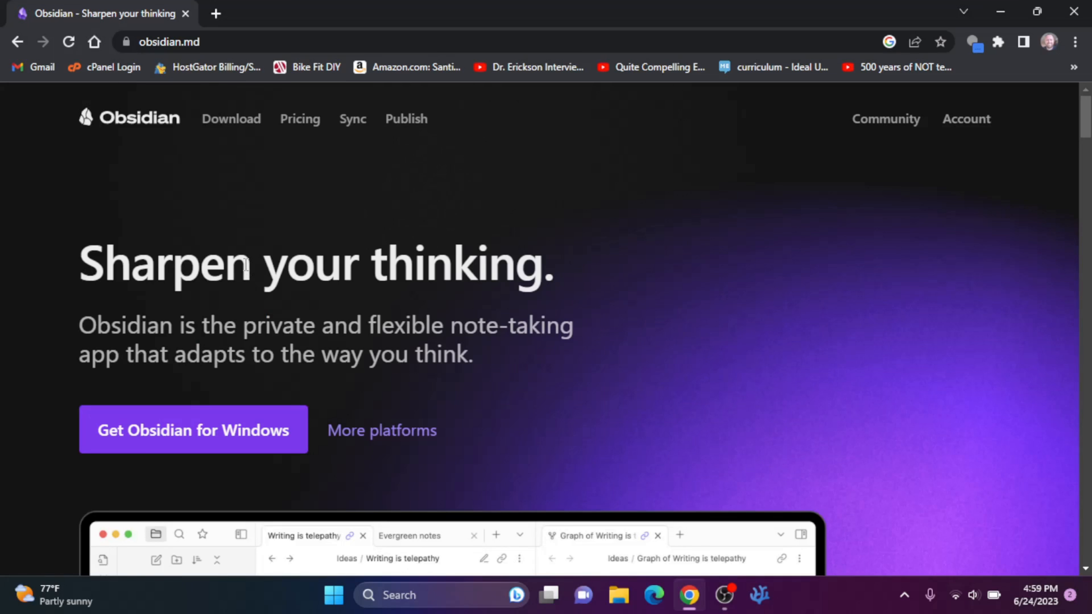
mouse_move(300, 119)
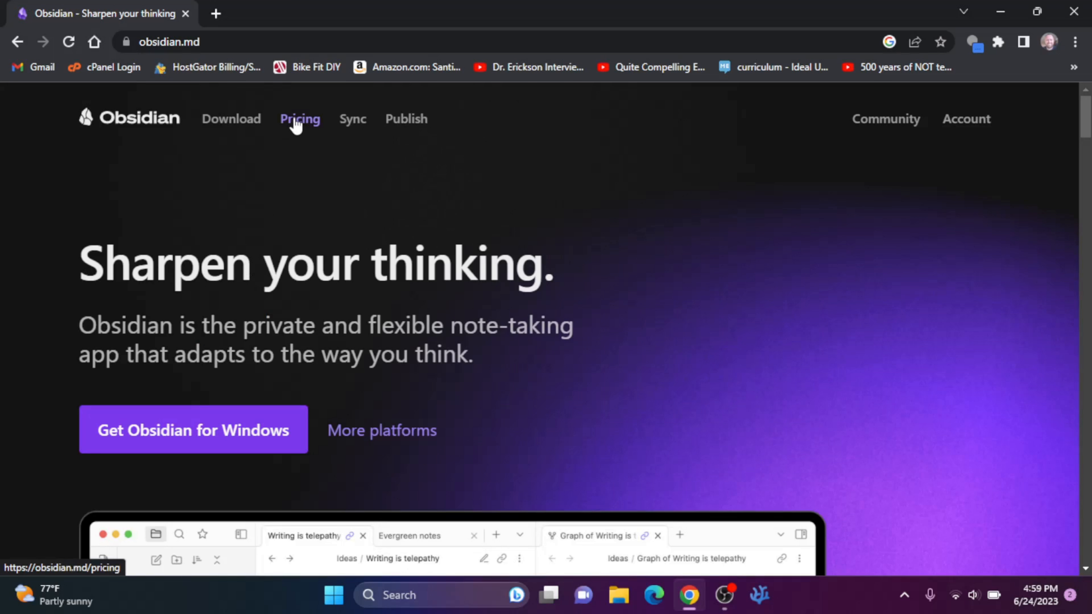
Download the free personal-use Obsidian installer for Windows via the Pricing page
left_click(300, 118)
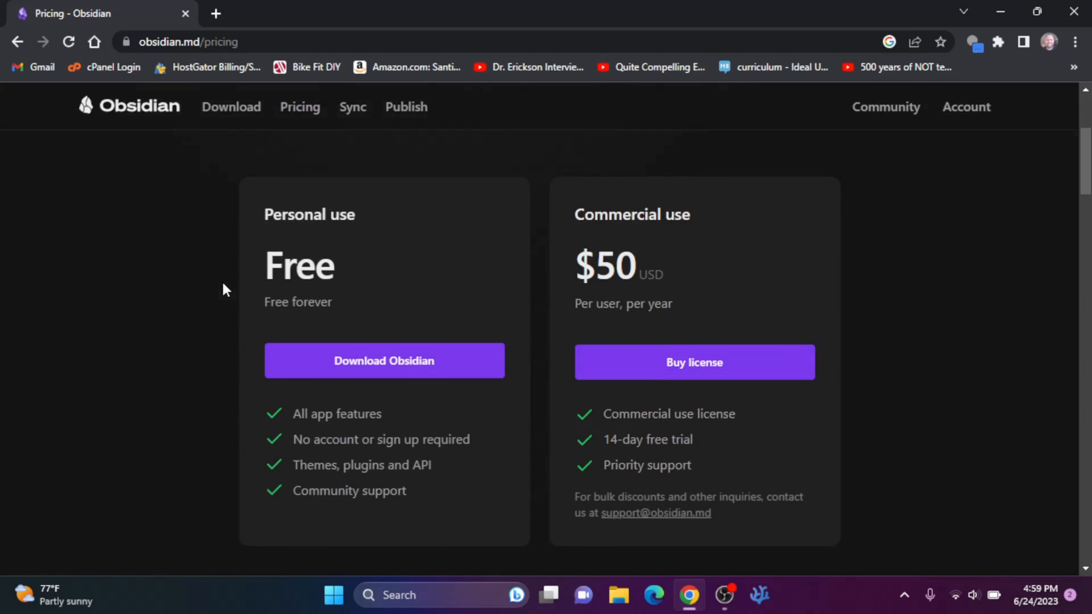
left_click(384, 361)
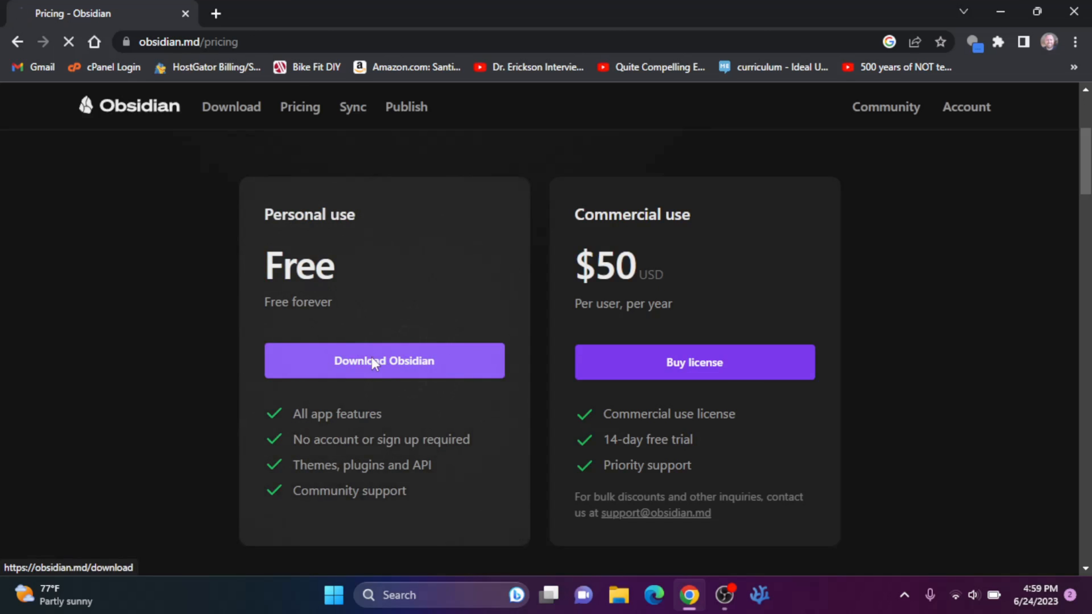
left_click(384, 360)
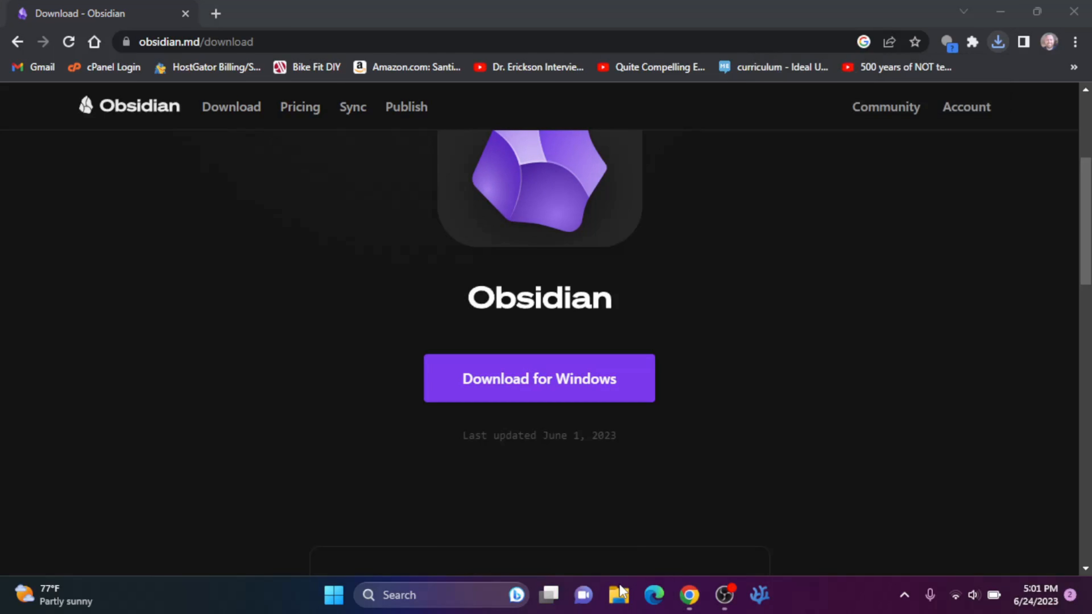
Run the Obsidian.1.3.5 installer from the Downloads folder
left_click(618, 596)
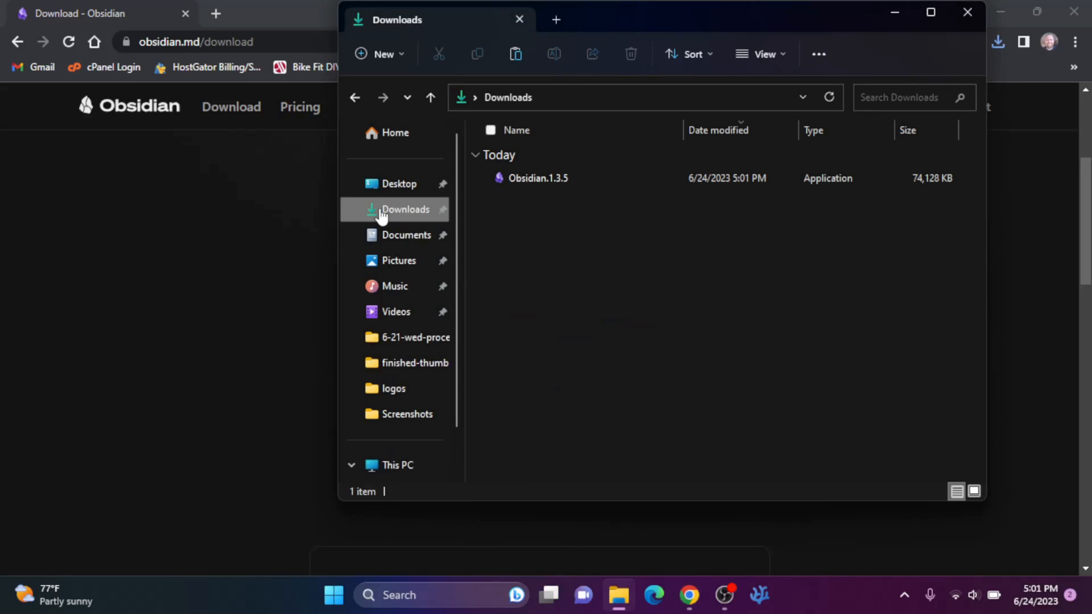
right_click(538, 178)
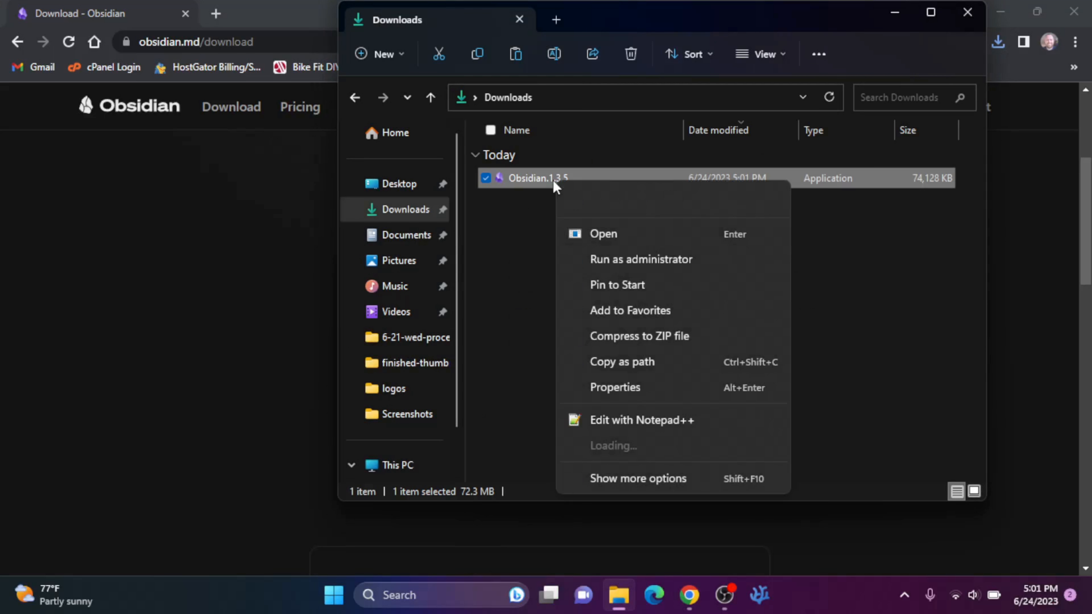
left_click(602, 233)
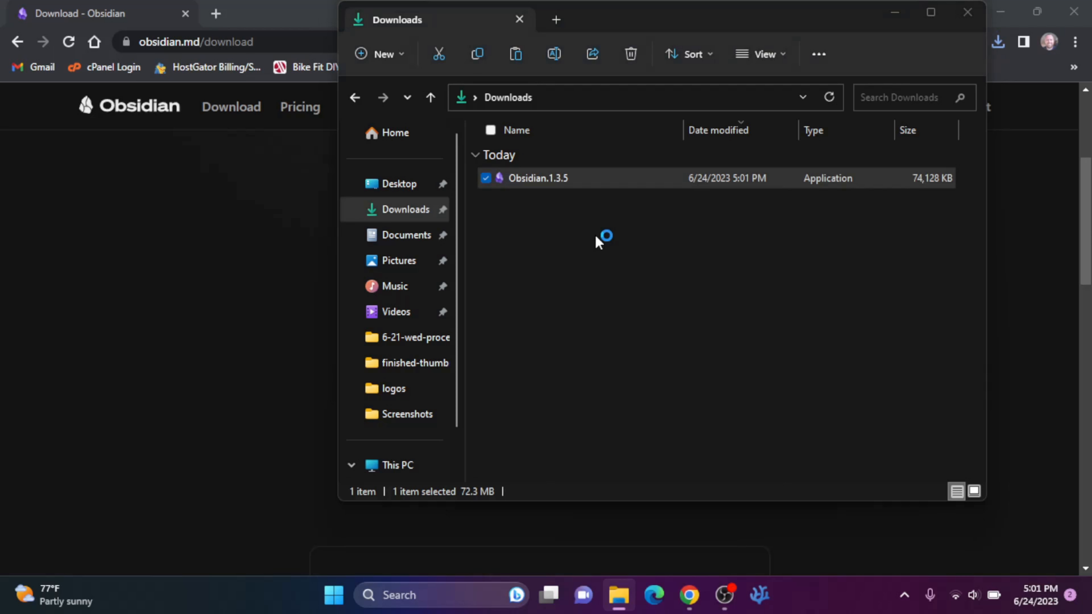
double_click(536, 178)
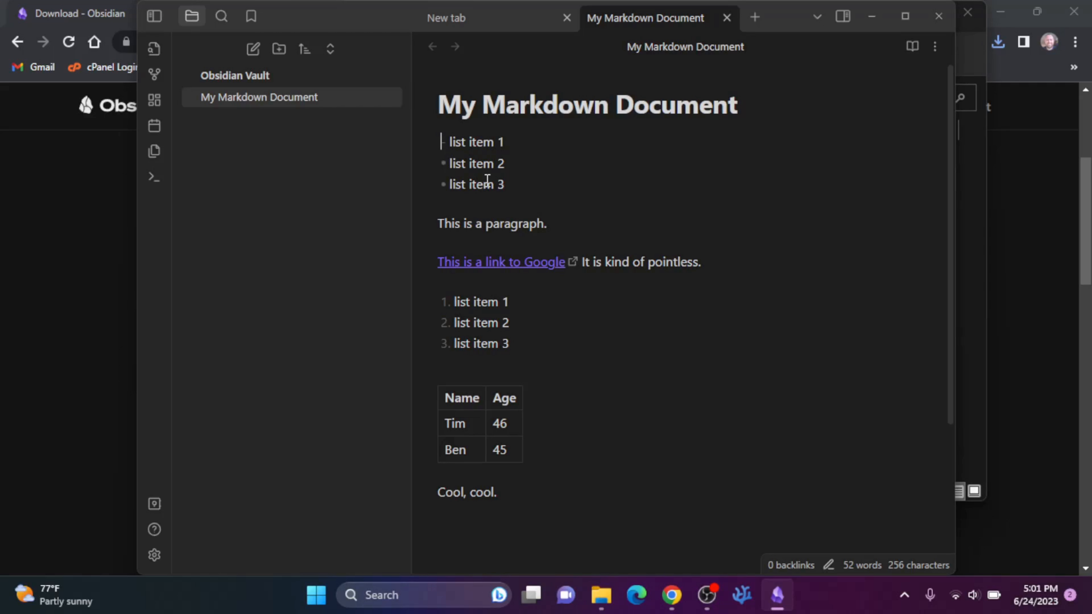
mouse_move(505, 323)
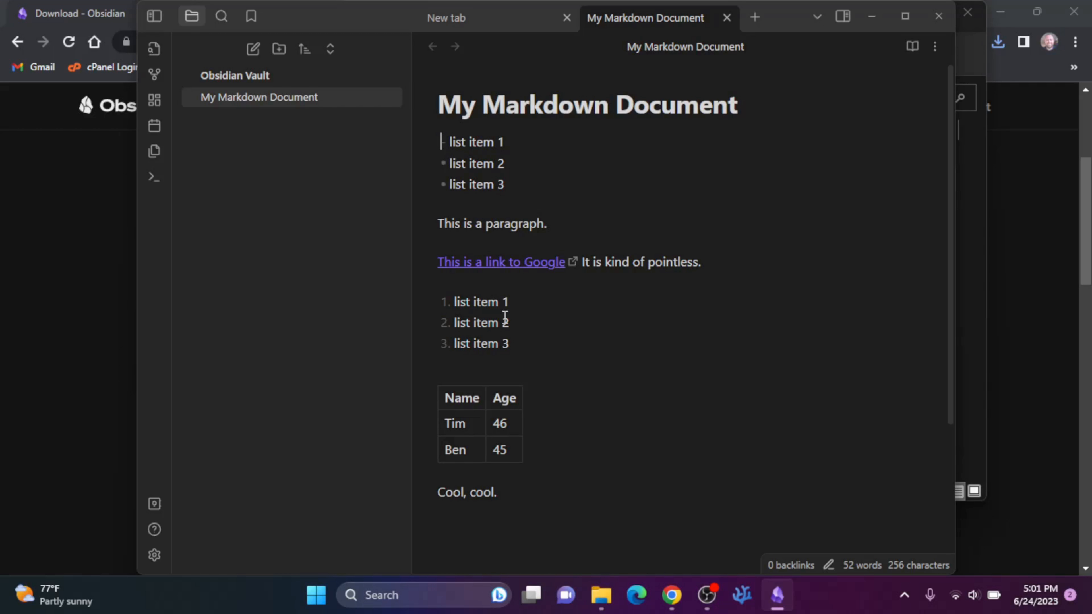
mouse_move(618, 327)
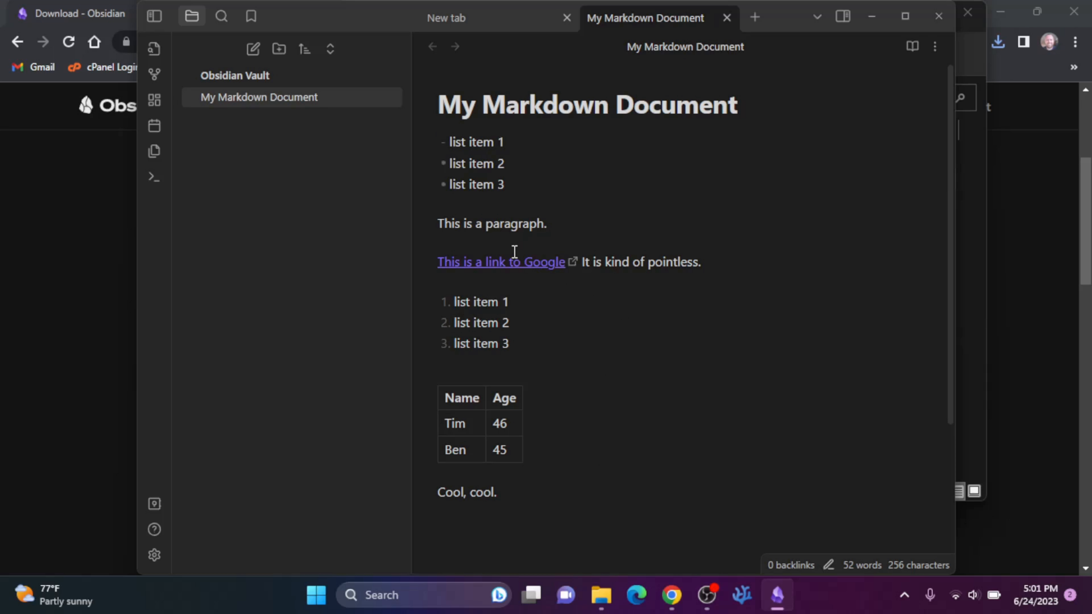
mouse_move(453, 134)
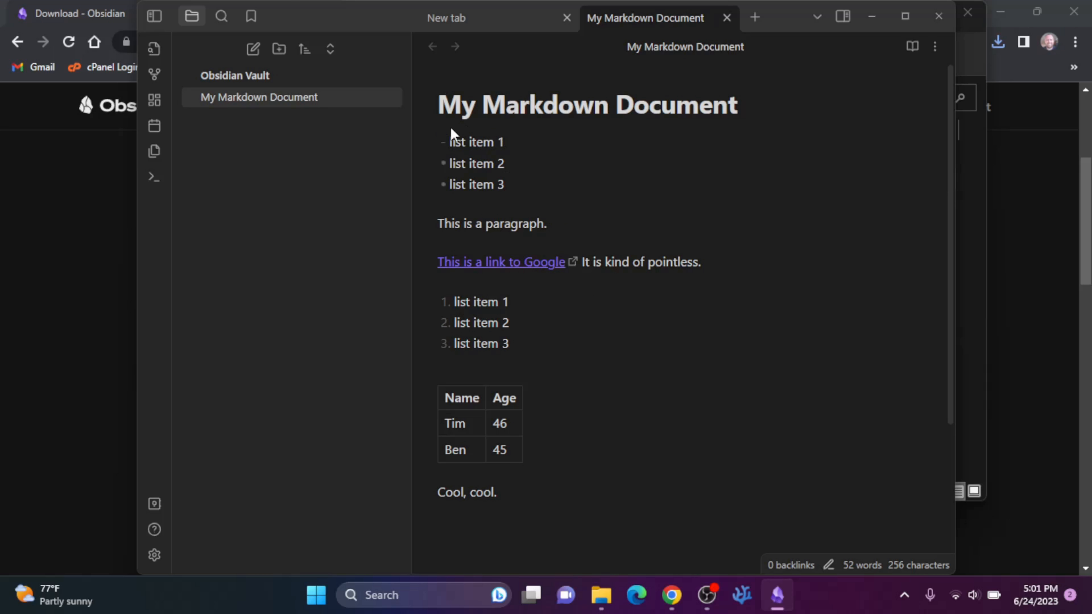
mouse_move(528, 145)
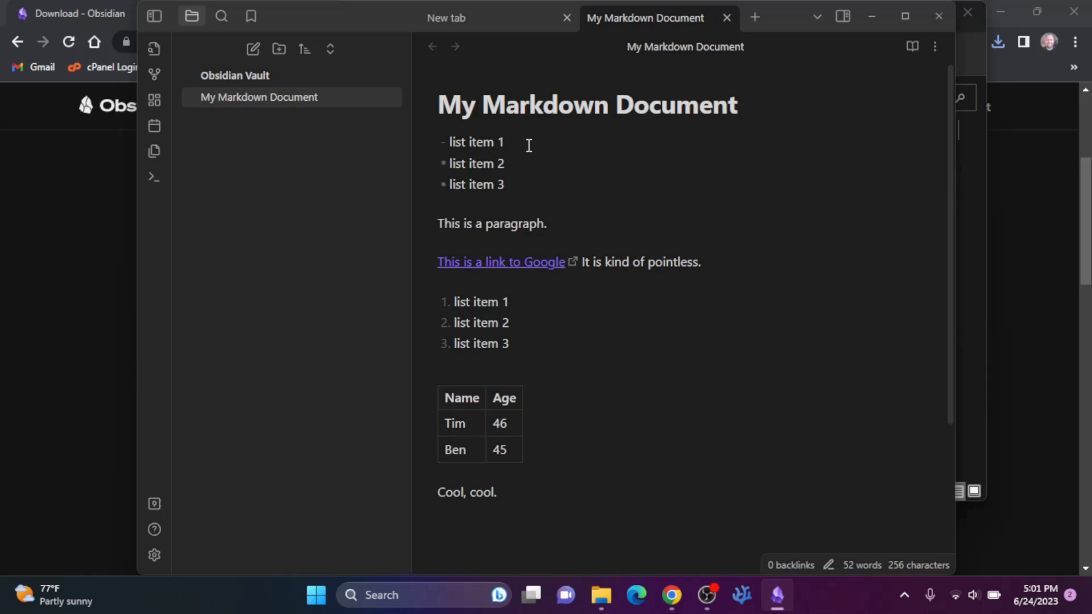
mouse_move(538, 273)
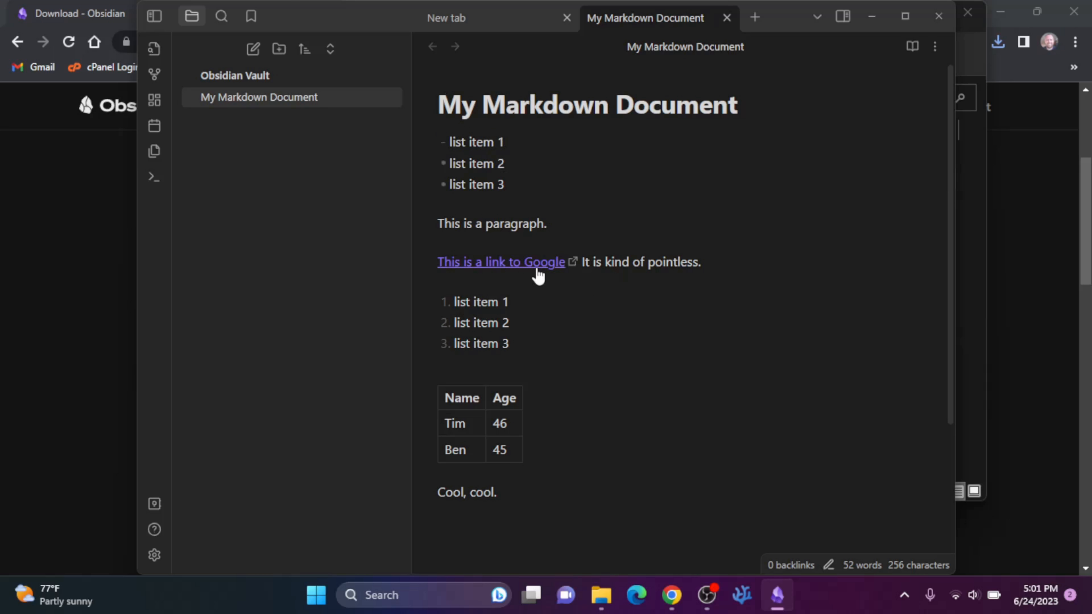
mouse_move(540, 296)
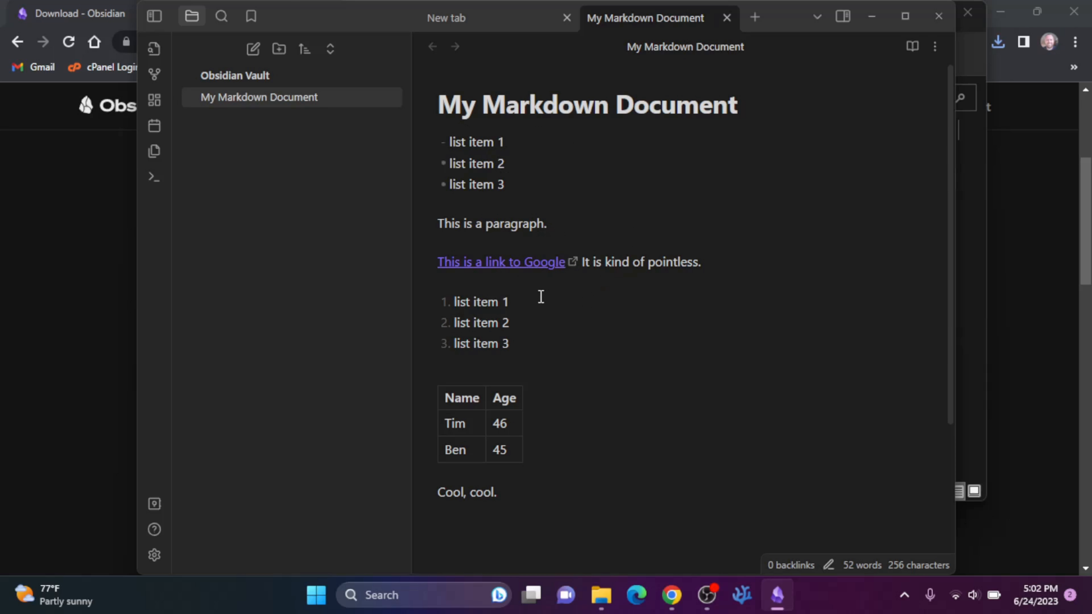